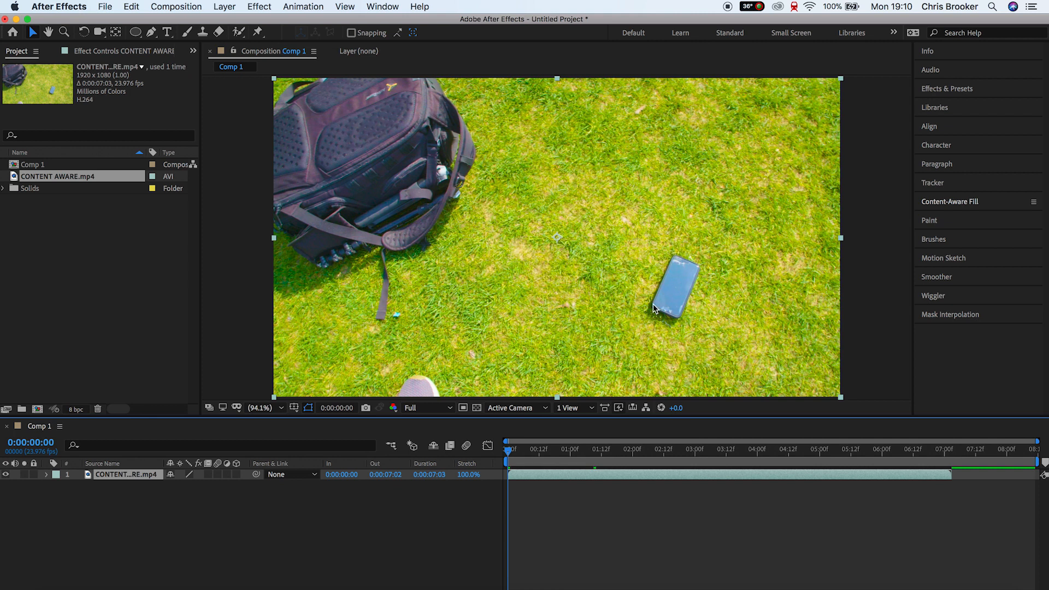
Trim the grass footage layer so it ends at 0:00:03:22.
click(745, 449)
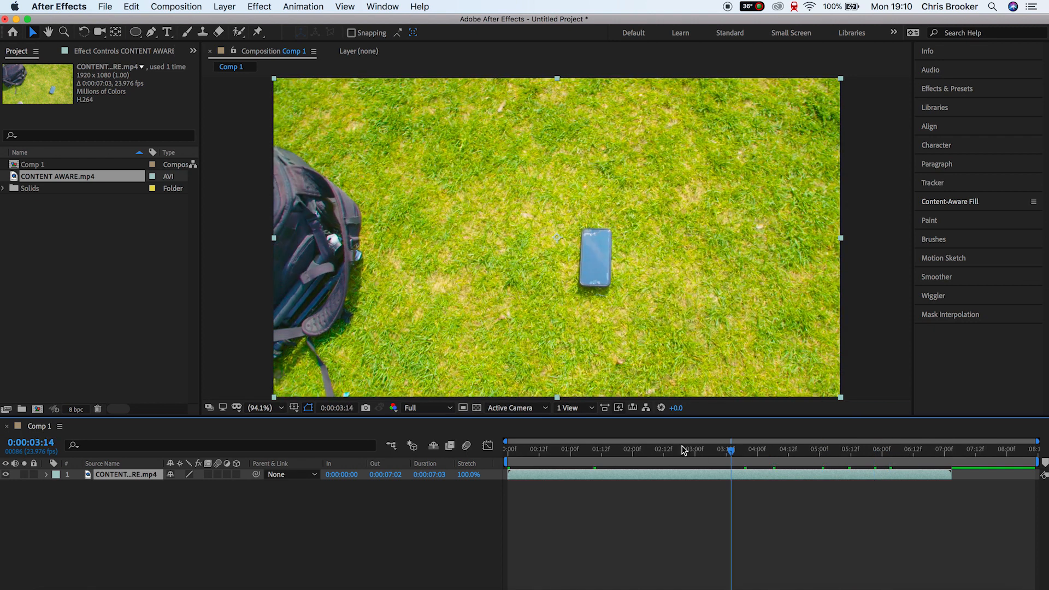
click(593, 449)
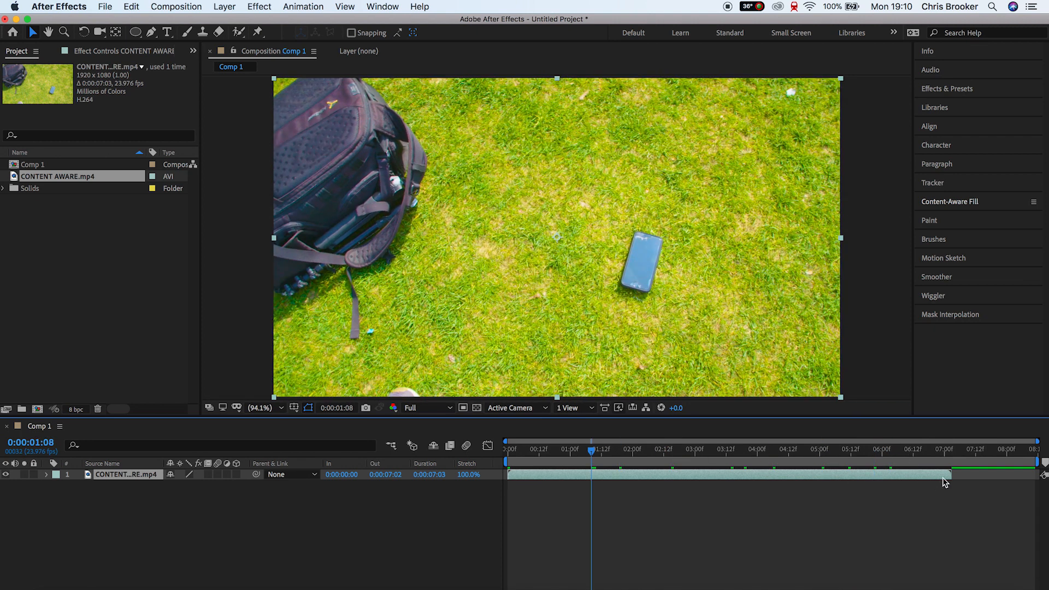
drag(590, 448, 721, 448)
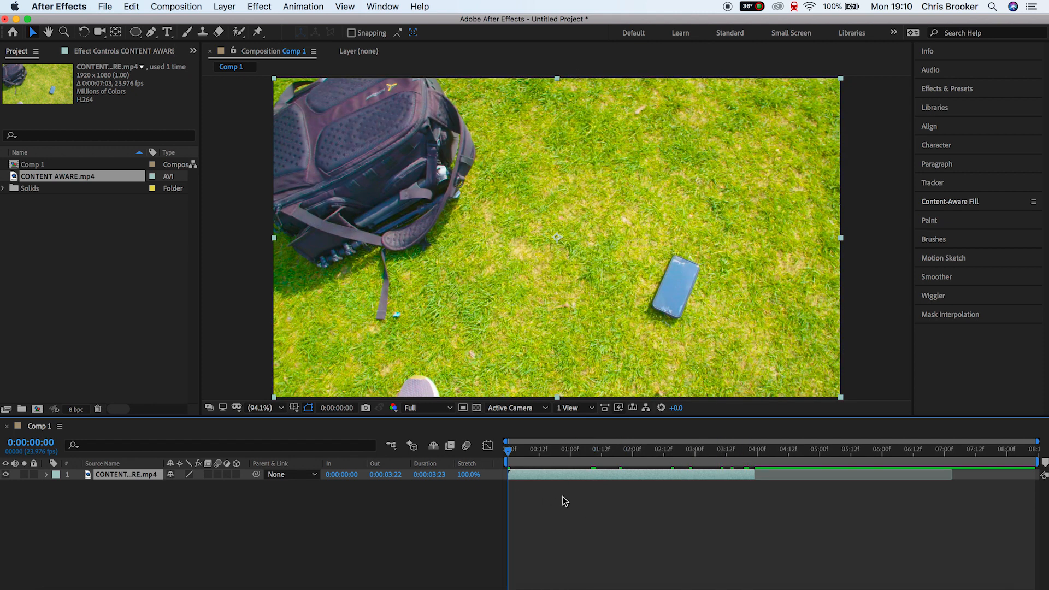
mouse_move(176, 79)
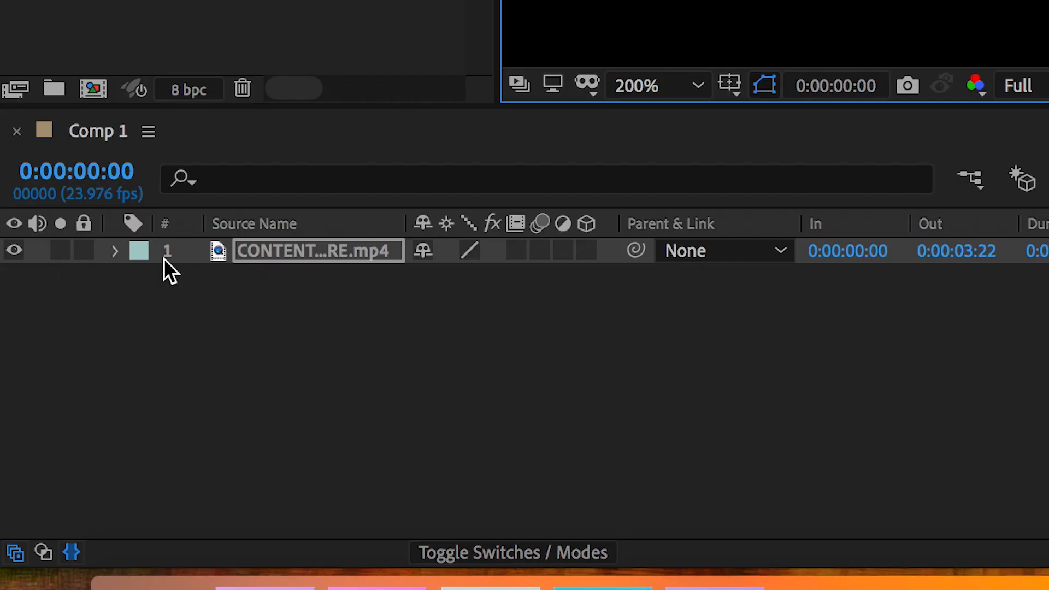
Reveal the footage layer's Masks and set Mask 1's mode to None.
click(512, 553)
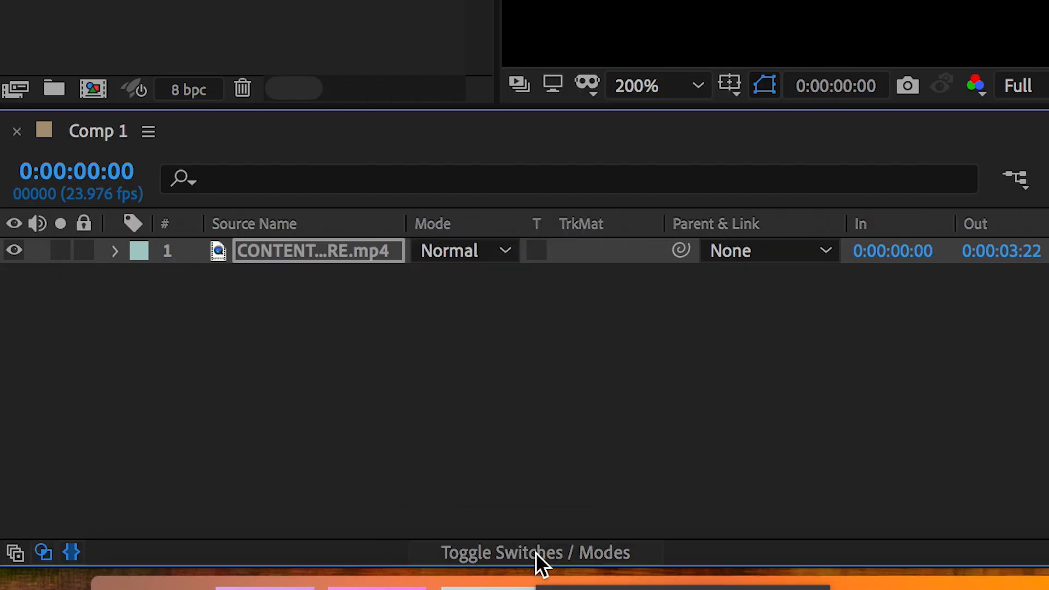
click(115, 251)
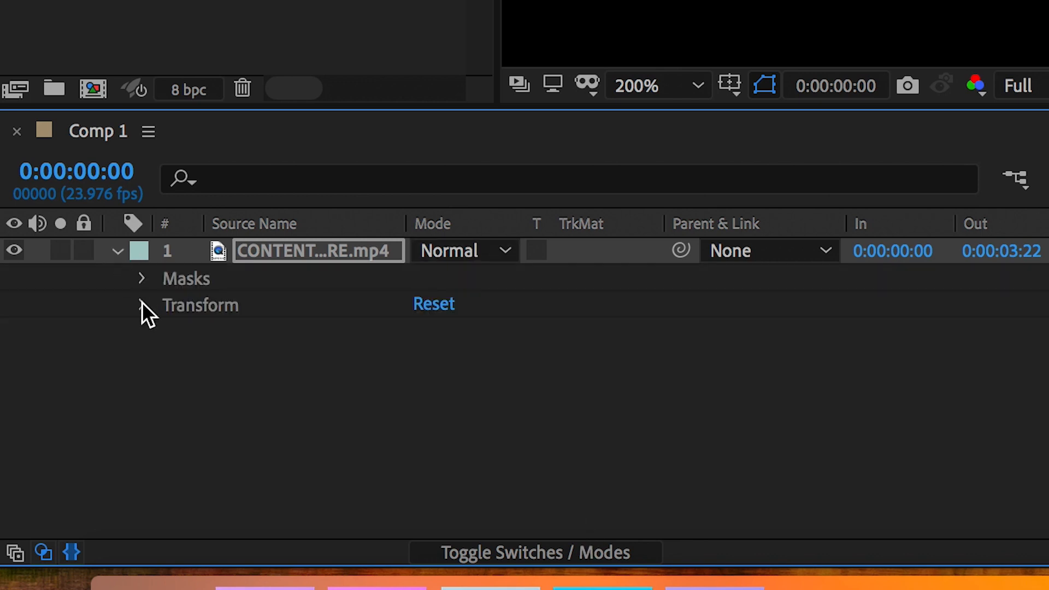
click(461, 303)
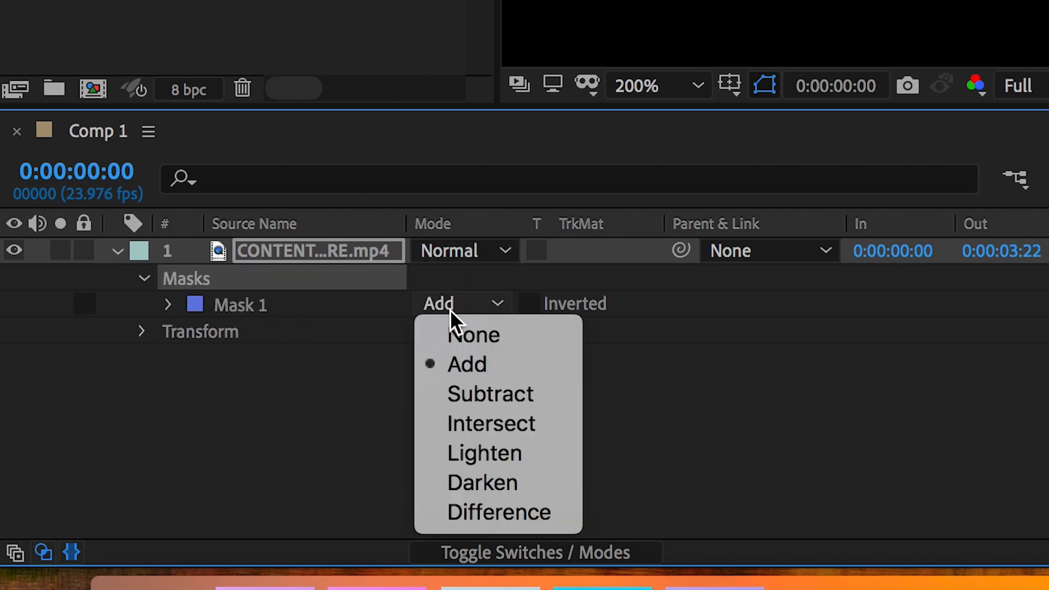
click(474, 334)
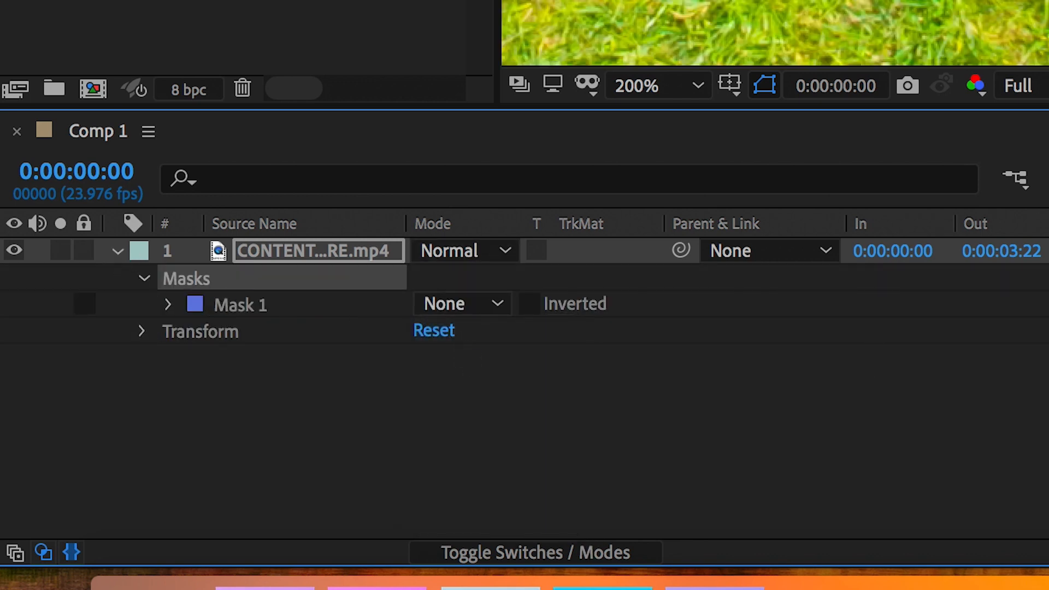
click(168, 304)
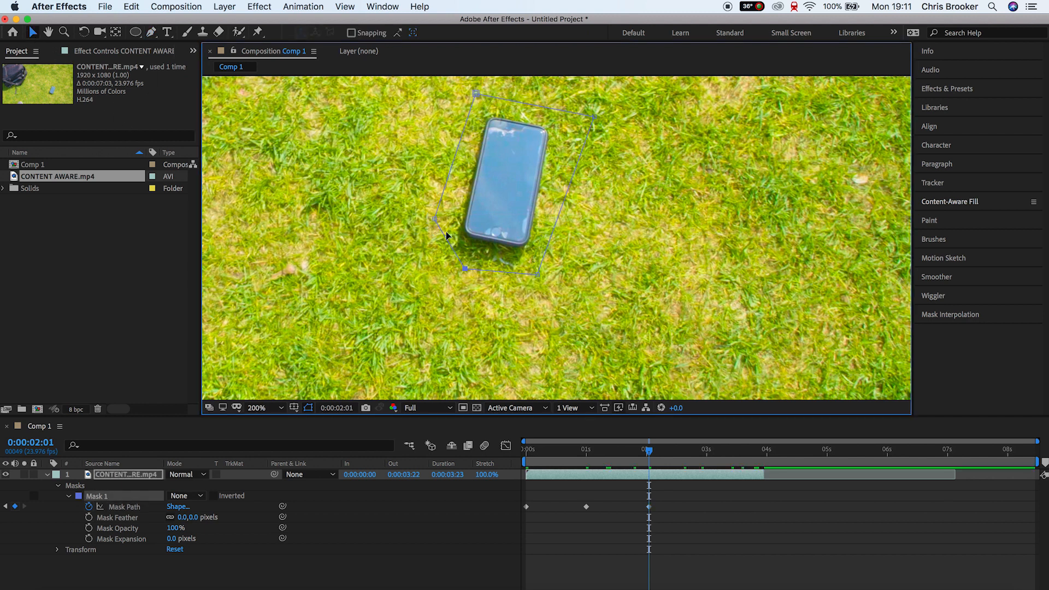
Refit Mask 1's vertices around the phone at several frames, adding Mask Path keyframes.
click(712, 449)
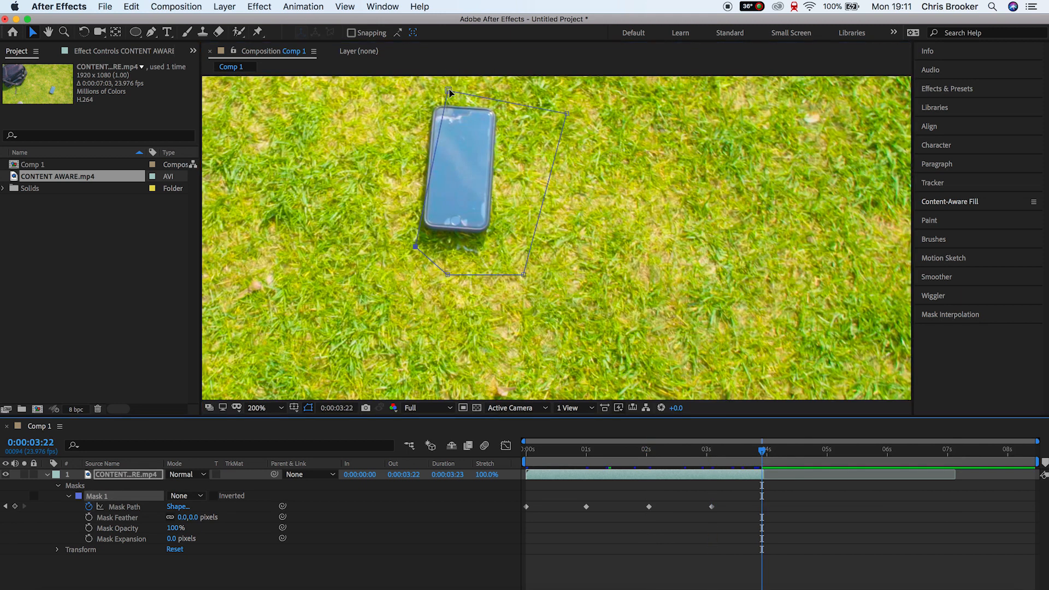
click(736, 450)
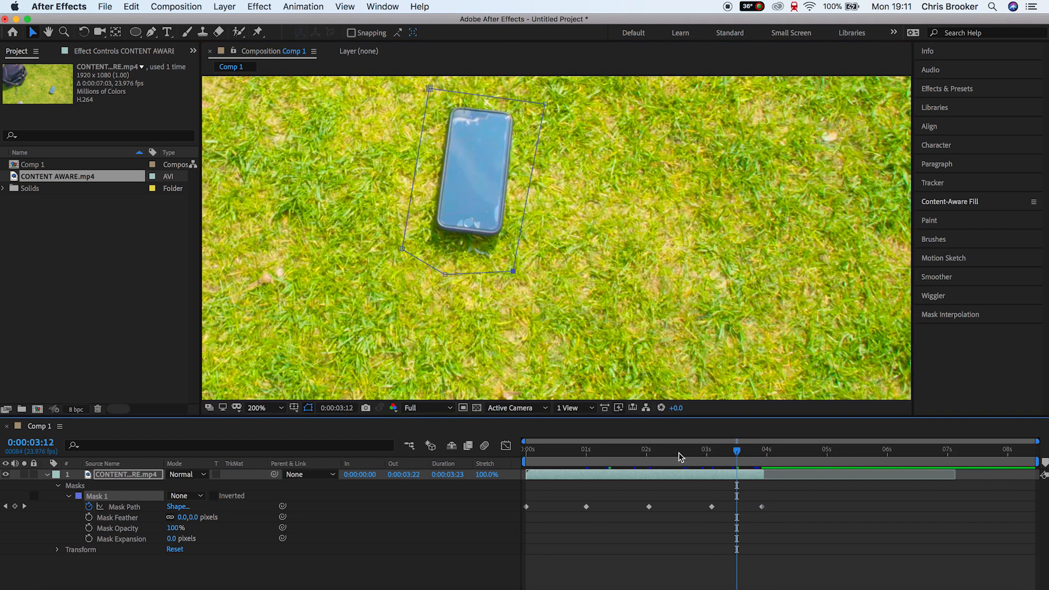
click(564, 449)
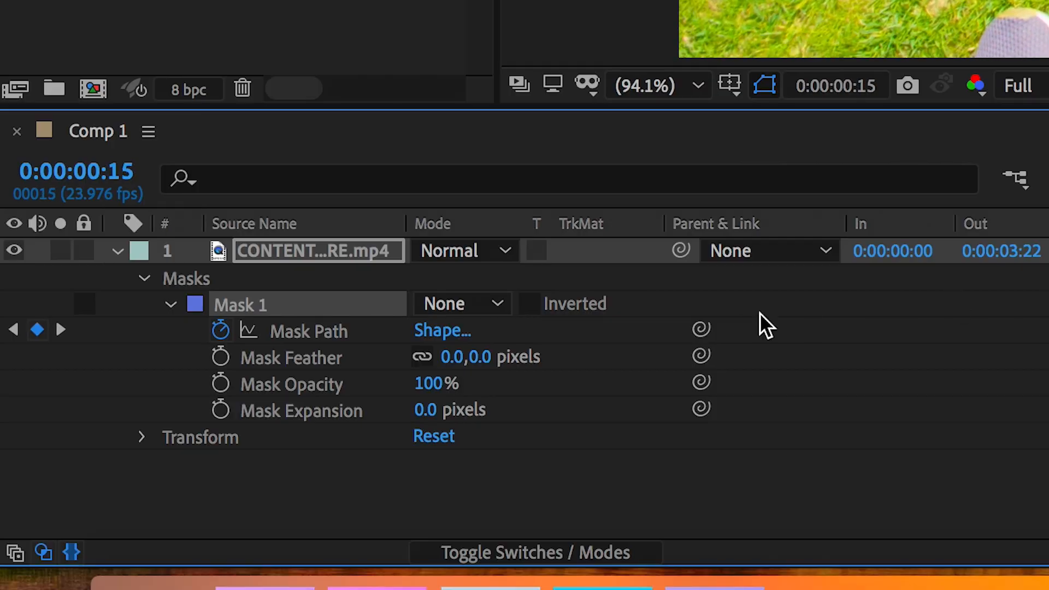
Switch Mask 1 to Subtract so the phone area is cut out of the grass.
click(458, 303)
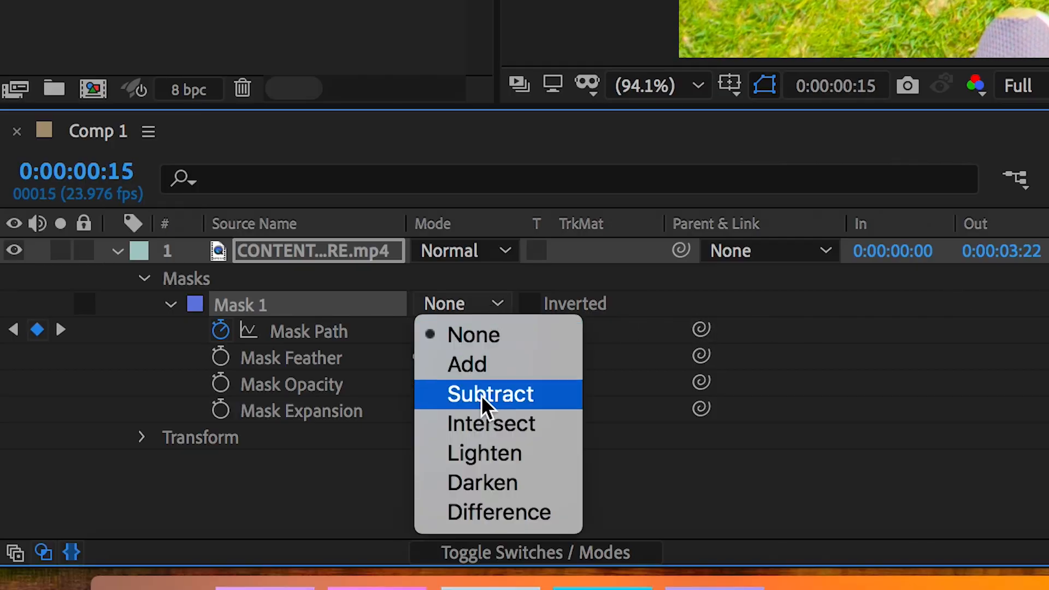
click(489, 393)
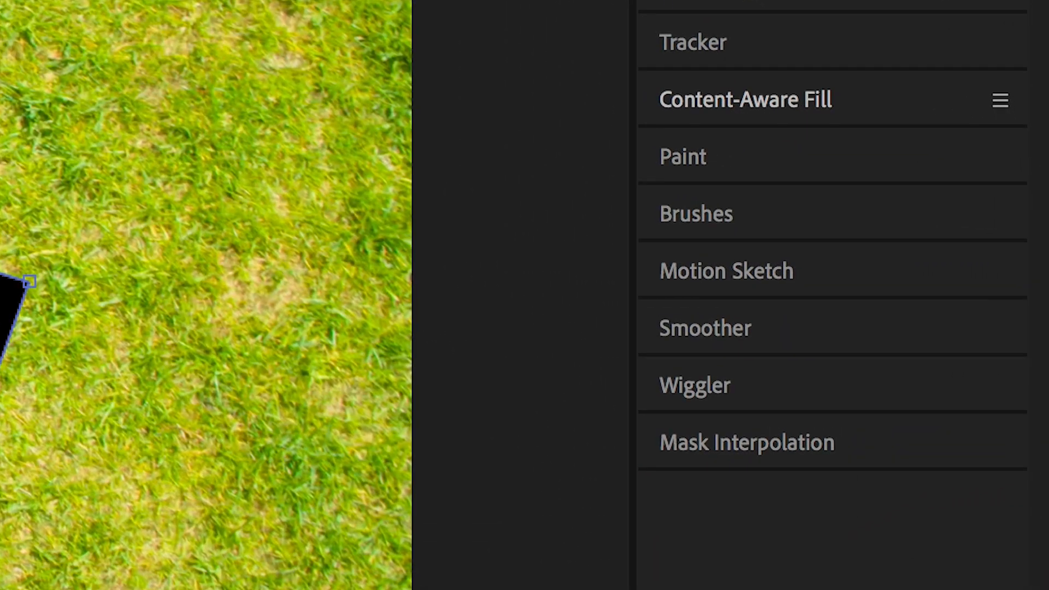
Generate a Content-Aware Fill layer with Fill Method Object over the Work Area range.
click(745, 99)
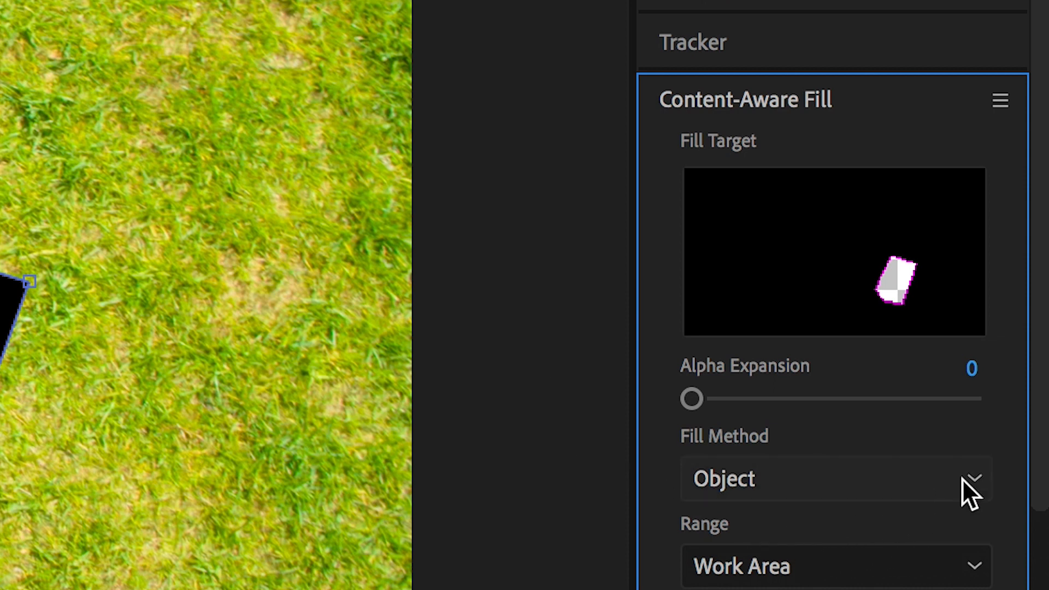
click(835, 479)
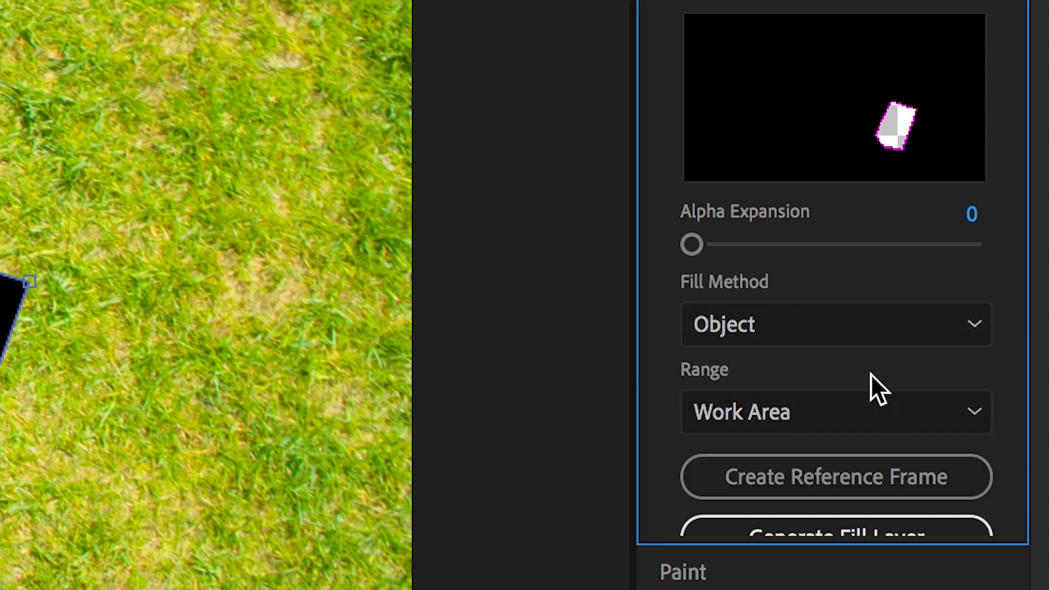
scroll(down, 3)
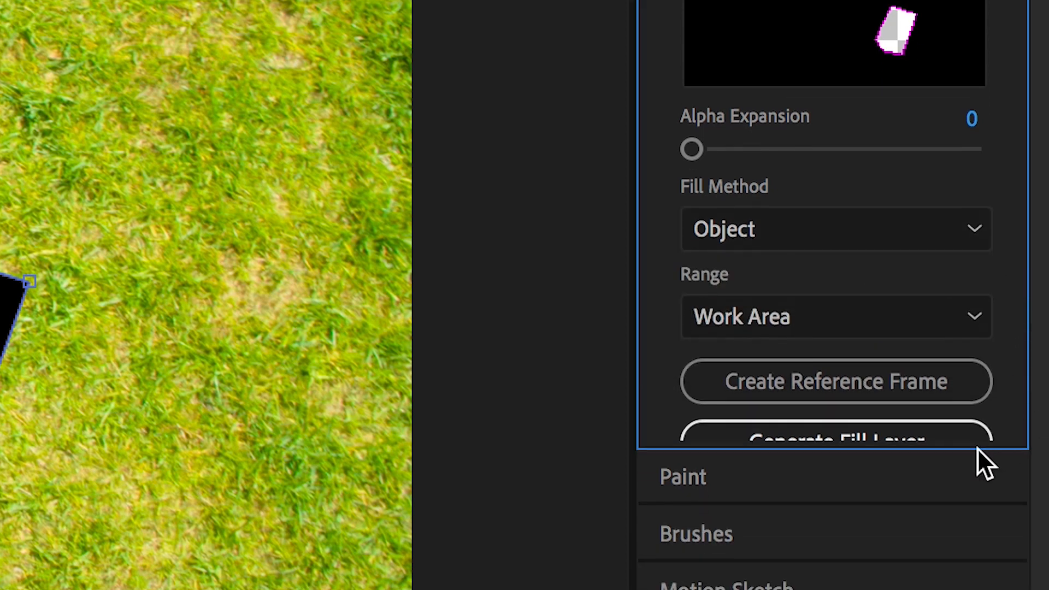
mouse_move(1002, 452)
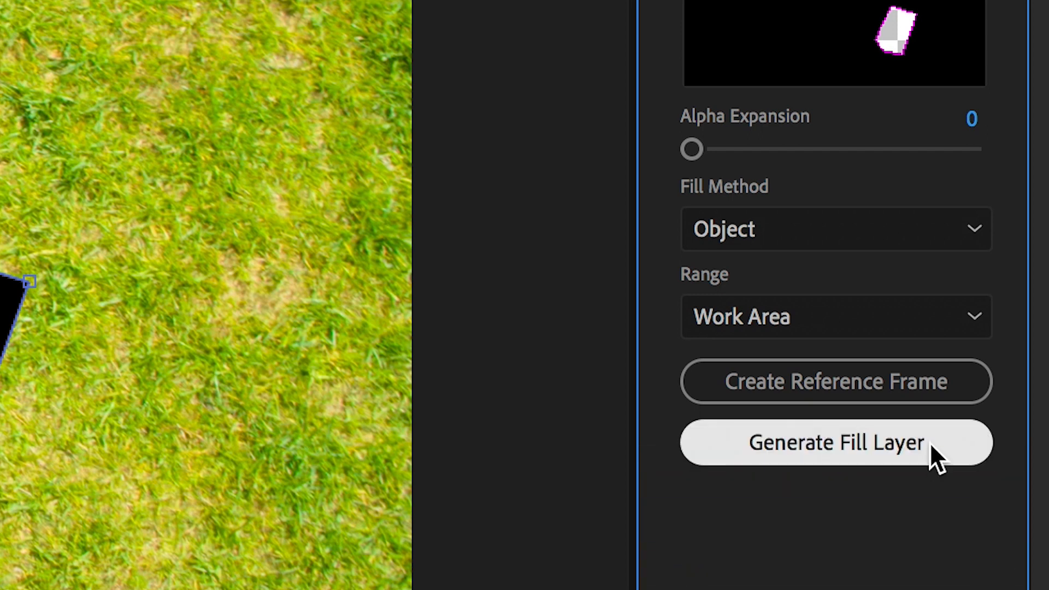
click(835, 442)
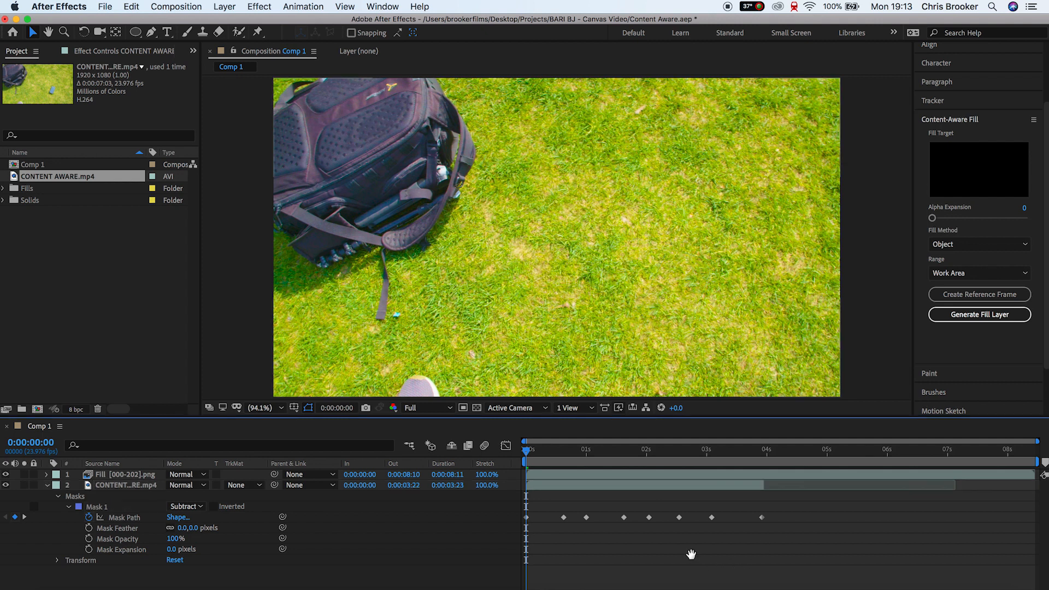
click(608, 461)
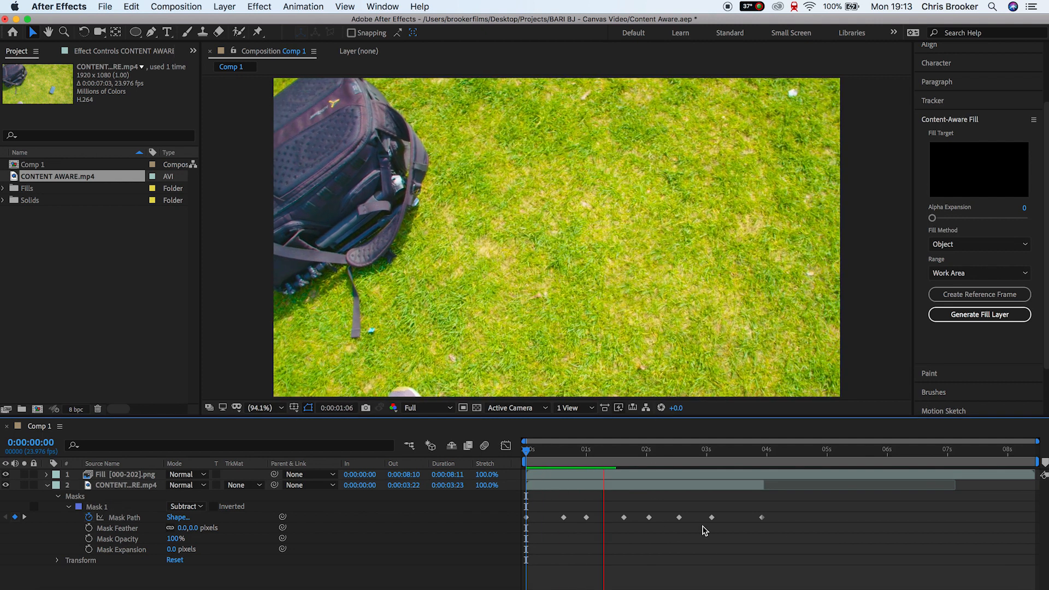
click(712, 462)
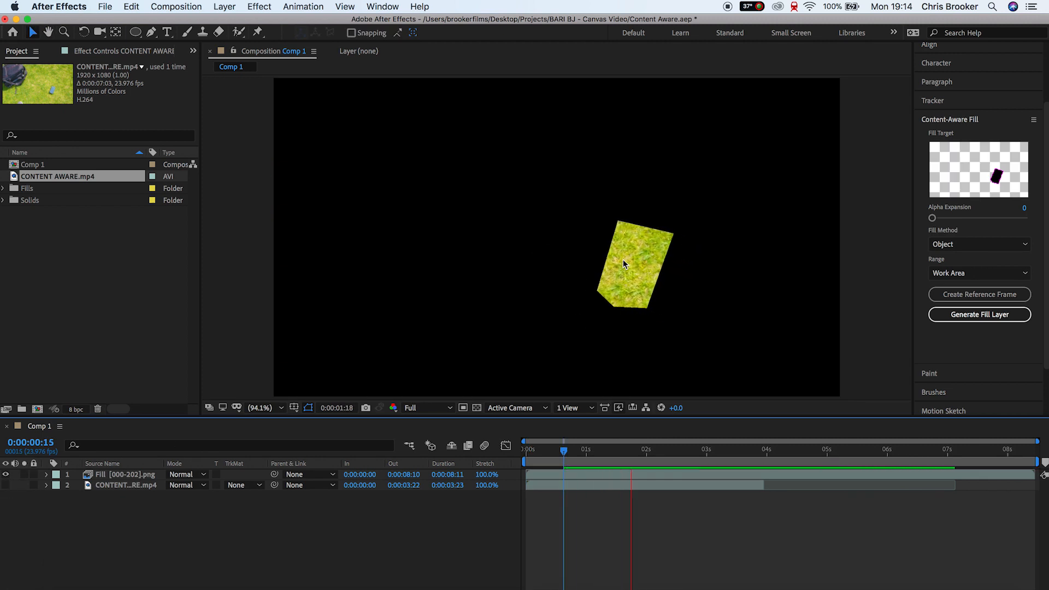
click(714, 450)
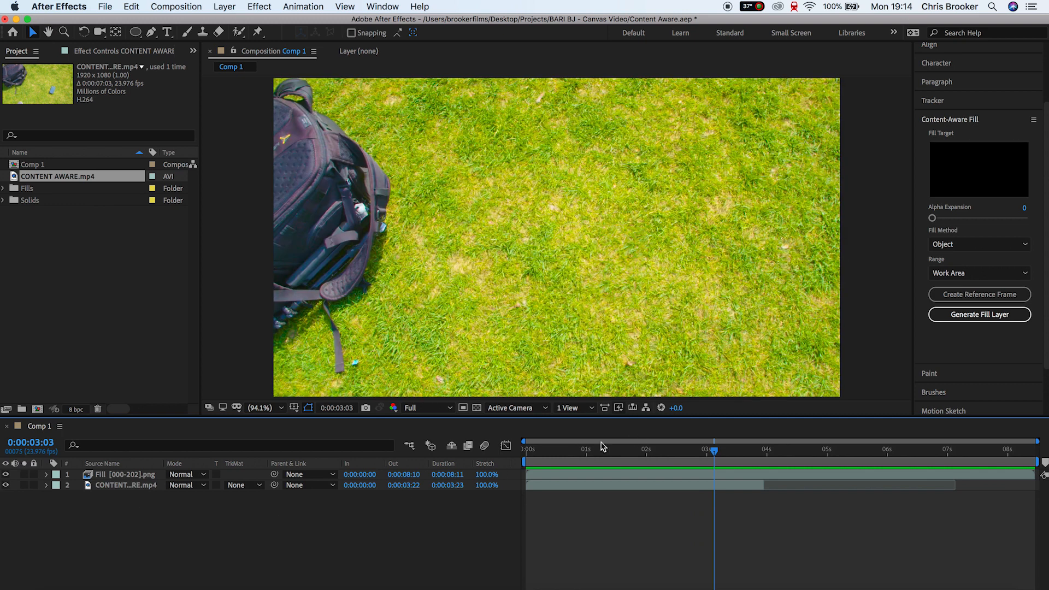